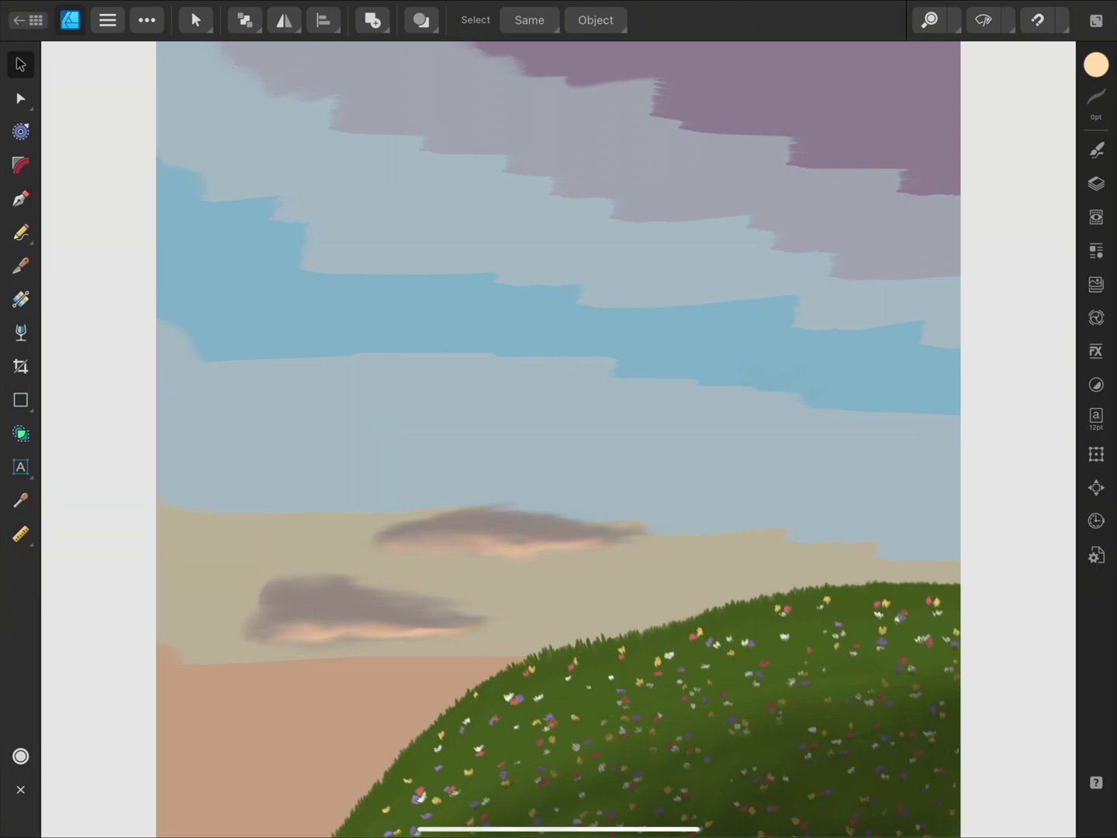
Step: Switch to the Pixel persona and pick the Smudge Brush tool
left_click(70, 20)
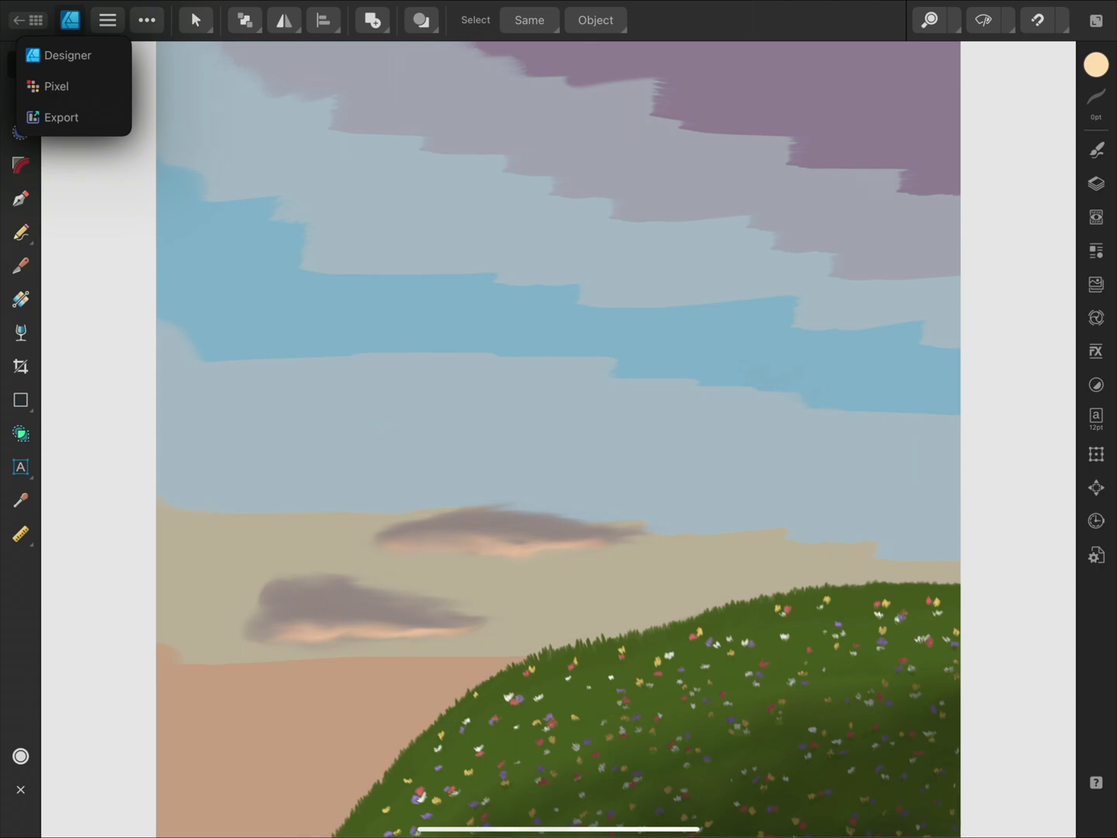
left_click(56, 86)
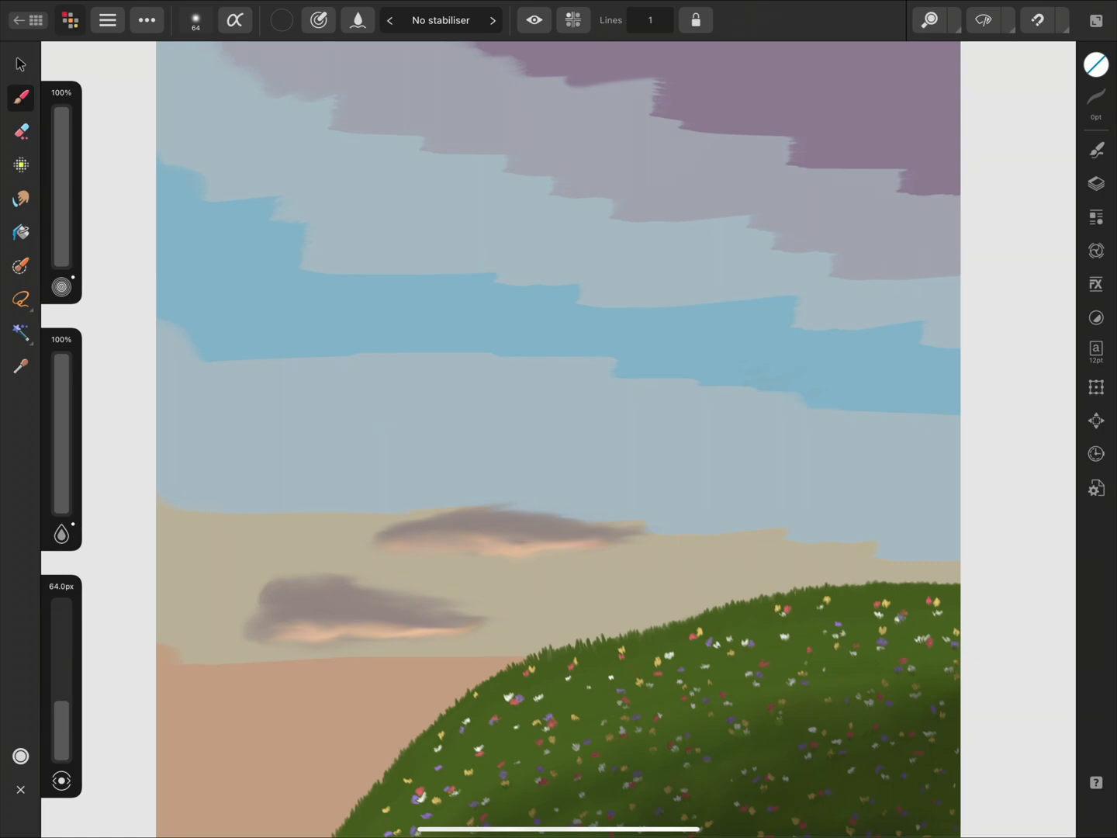
left_click(20, 200)
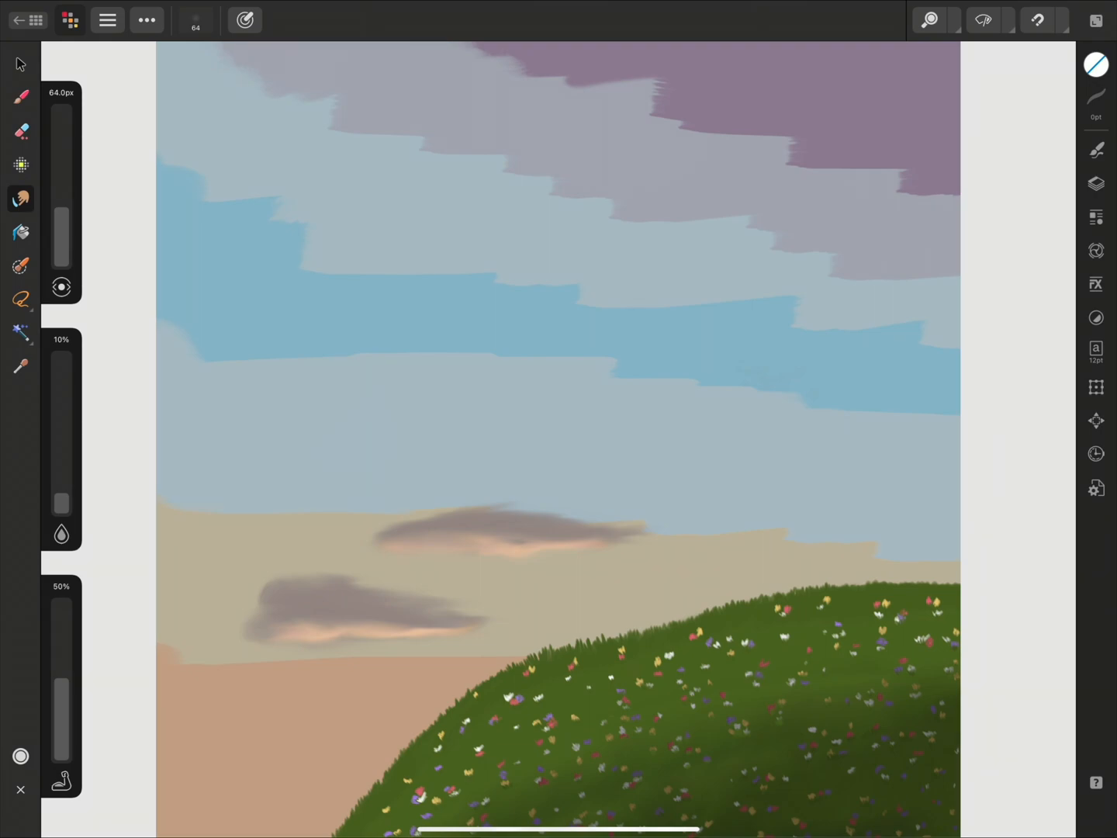
Step: Select the pixel layer above Sky and smudge the blue band into the grey band
left_click(1098, 183)
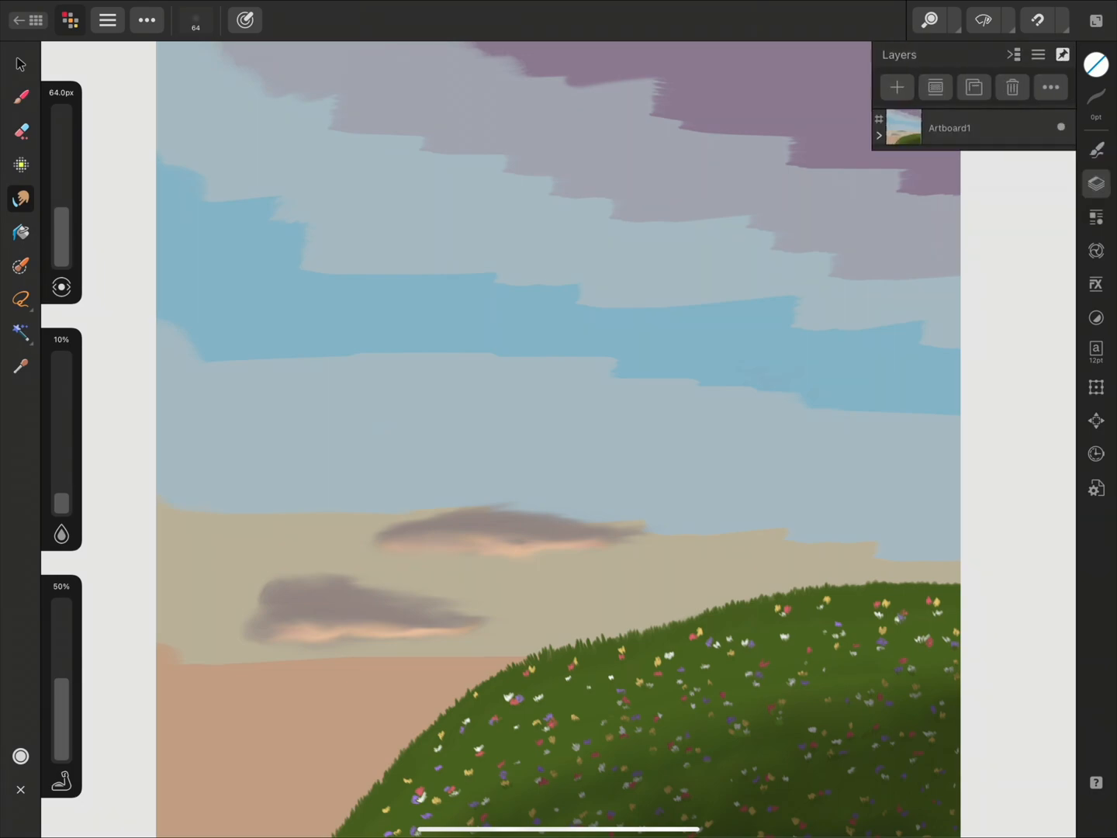
left_click(878, 135)
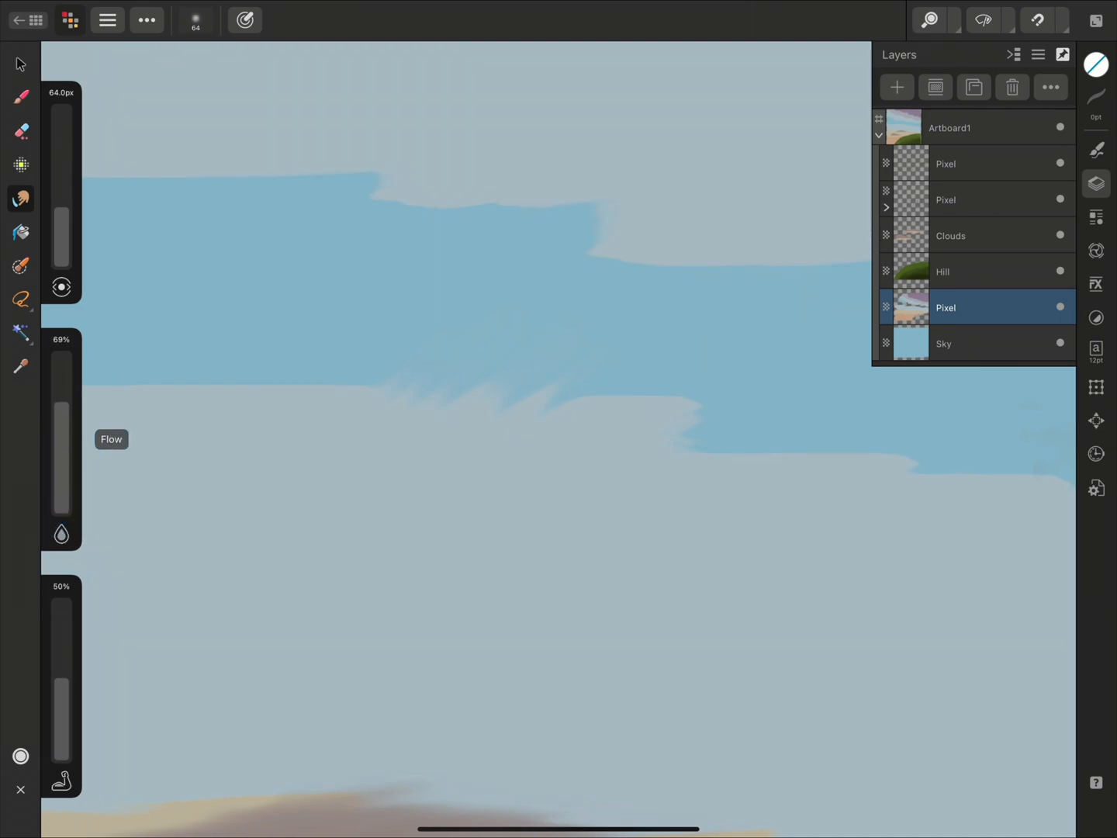
left_click(262, 423)
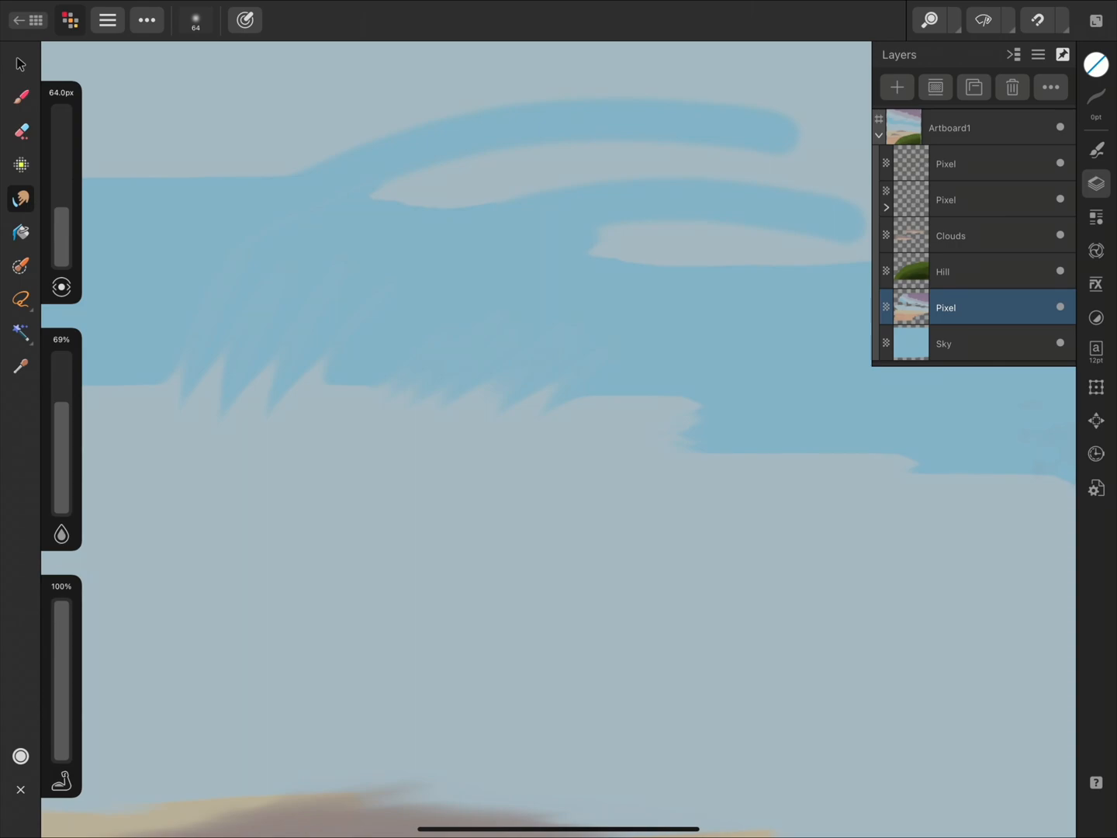
Step: Set the smudge strength to exactly 50% using the keypad
left_click(62, 586)
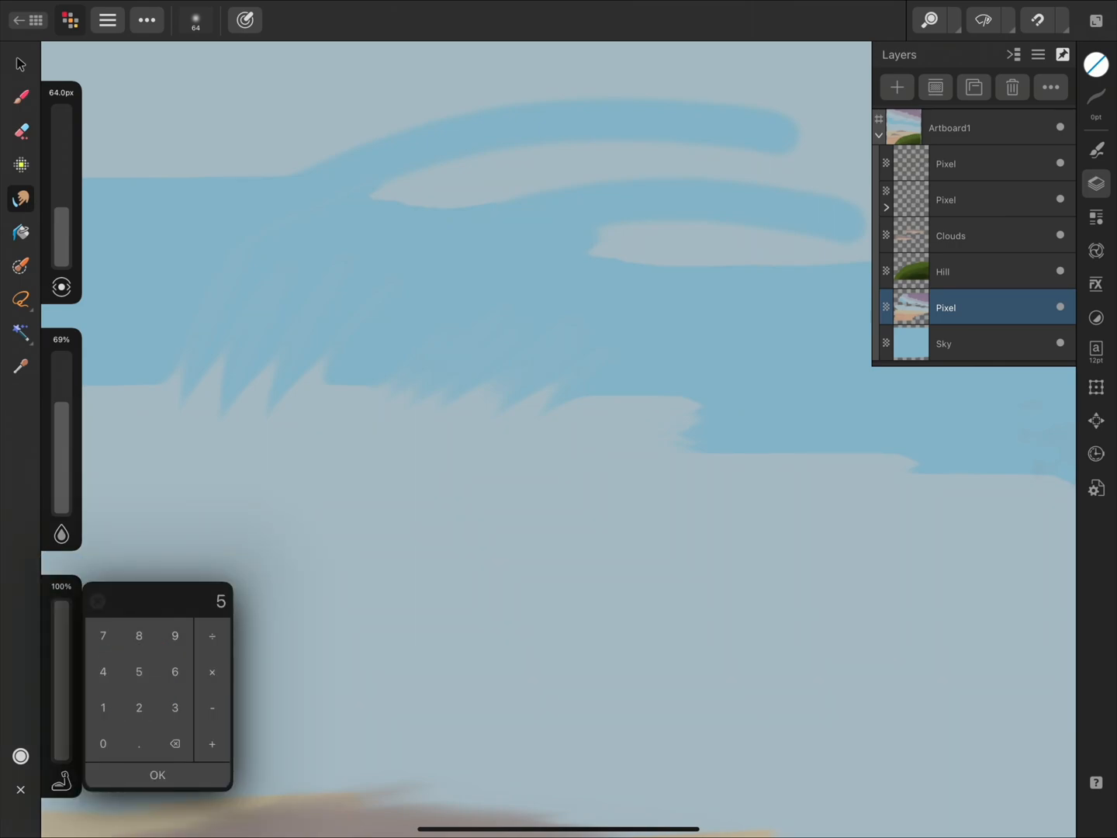
left_click(158, 774)
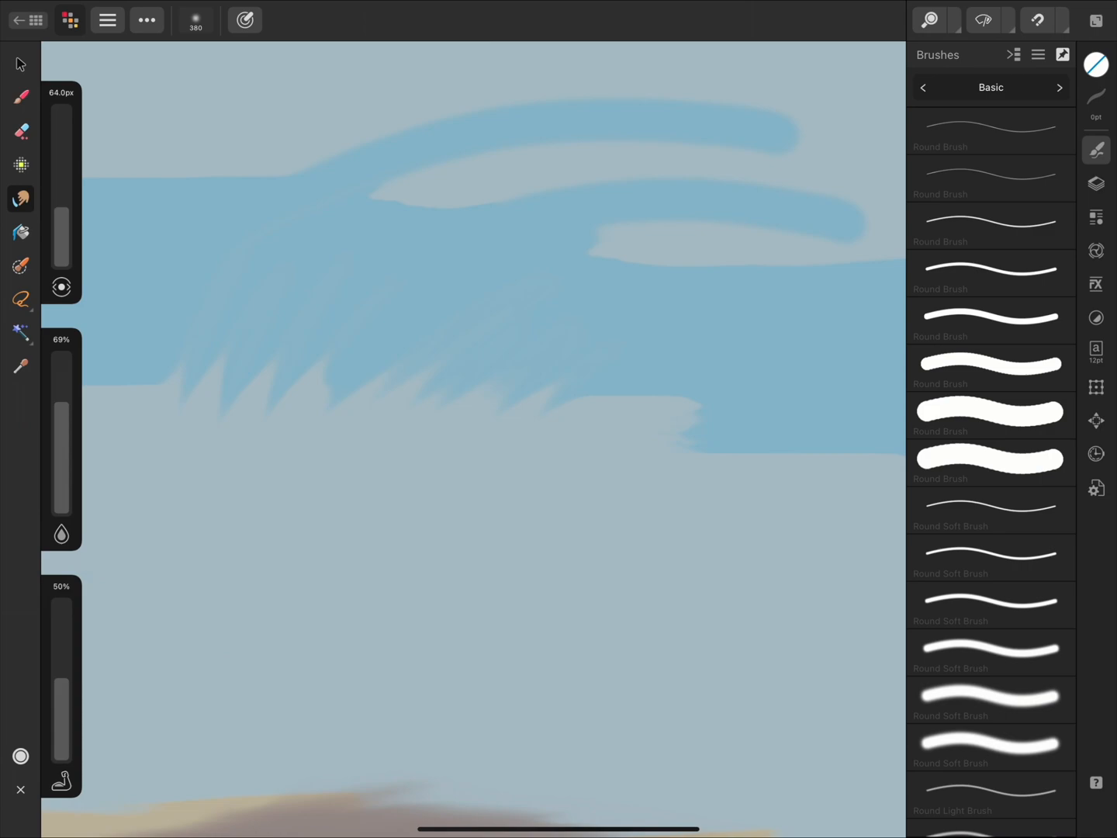
Step: Choose a brush category from the brush category list
left_click(990, 87)
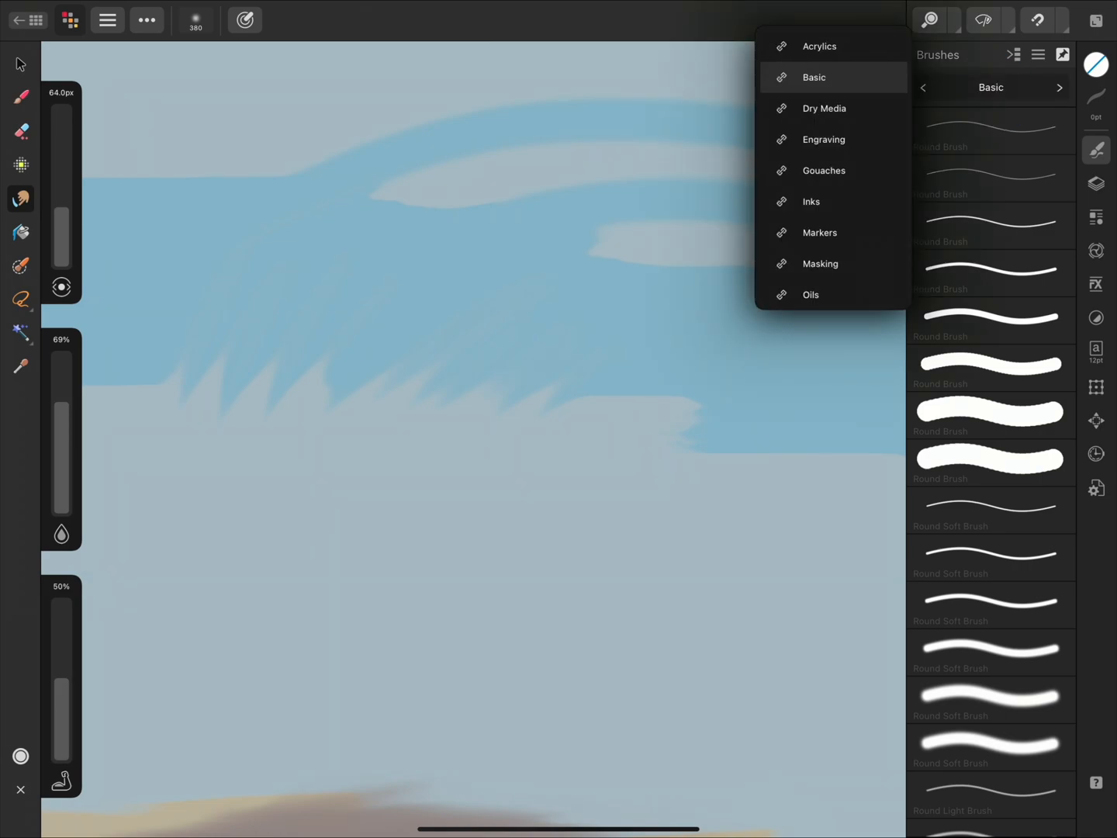
left_click(824, 109)
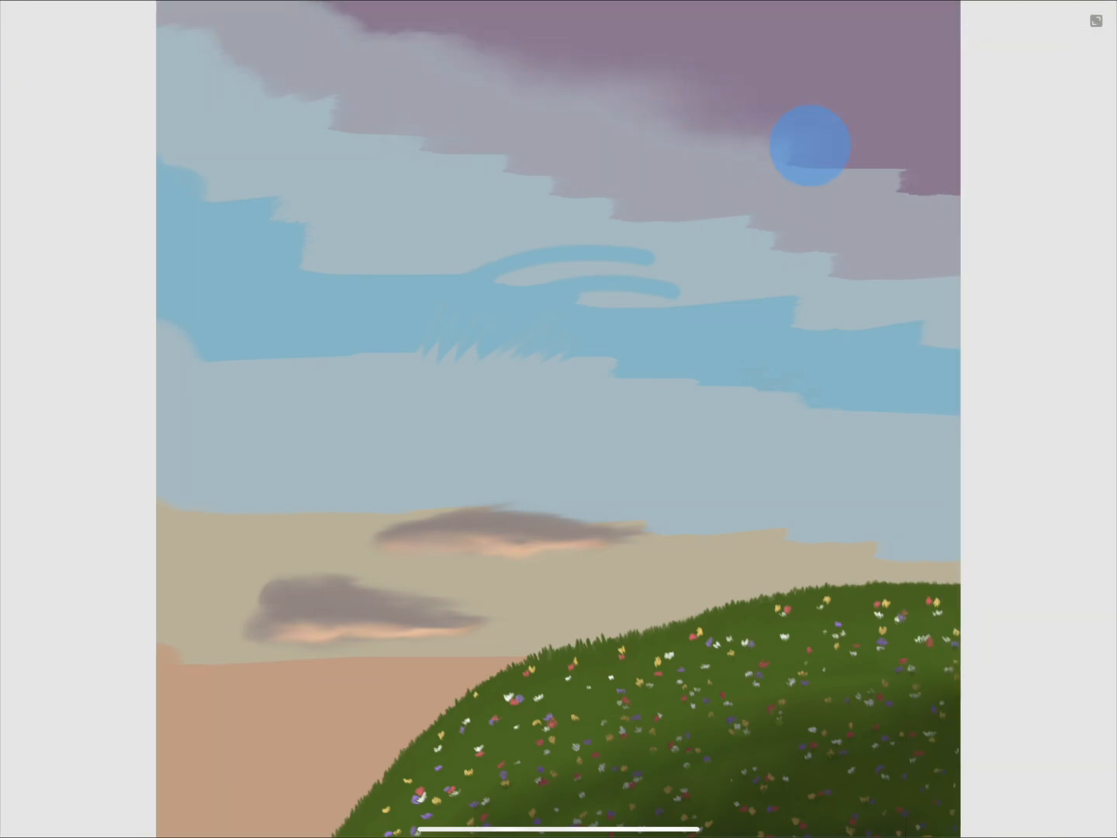
Step: Blend the purple, blue and grey sky bands down to the horizon with long strokes
left_click_drag(809, 145, 167, 80)
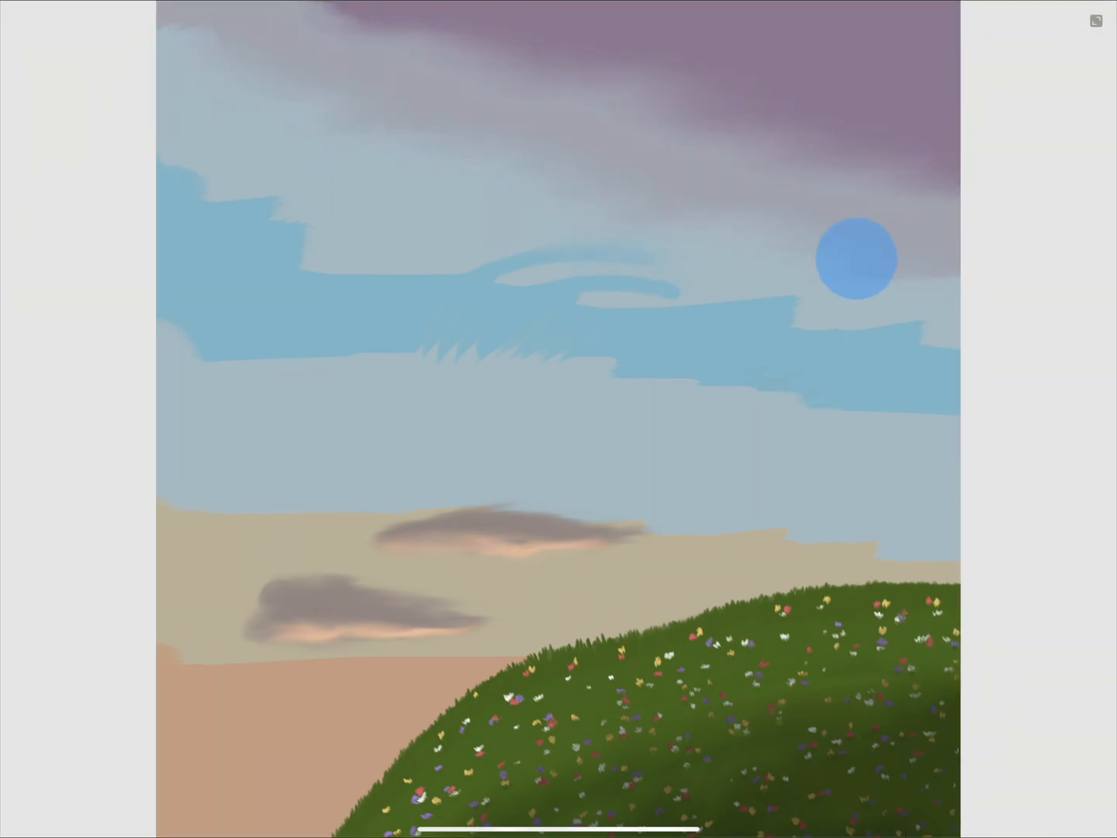
left_click_drag(856, 258, 85, 234)
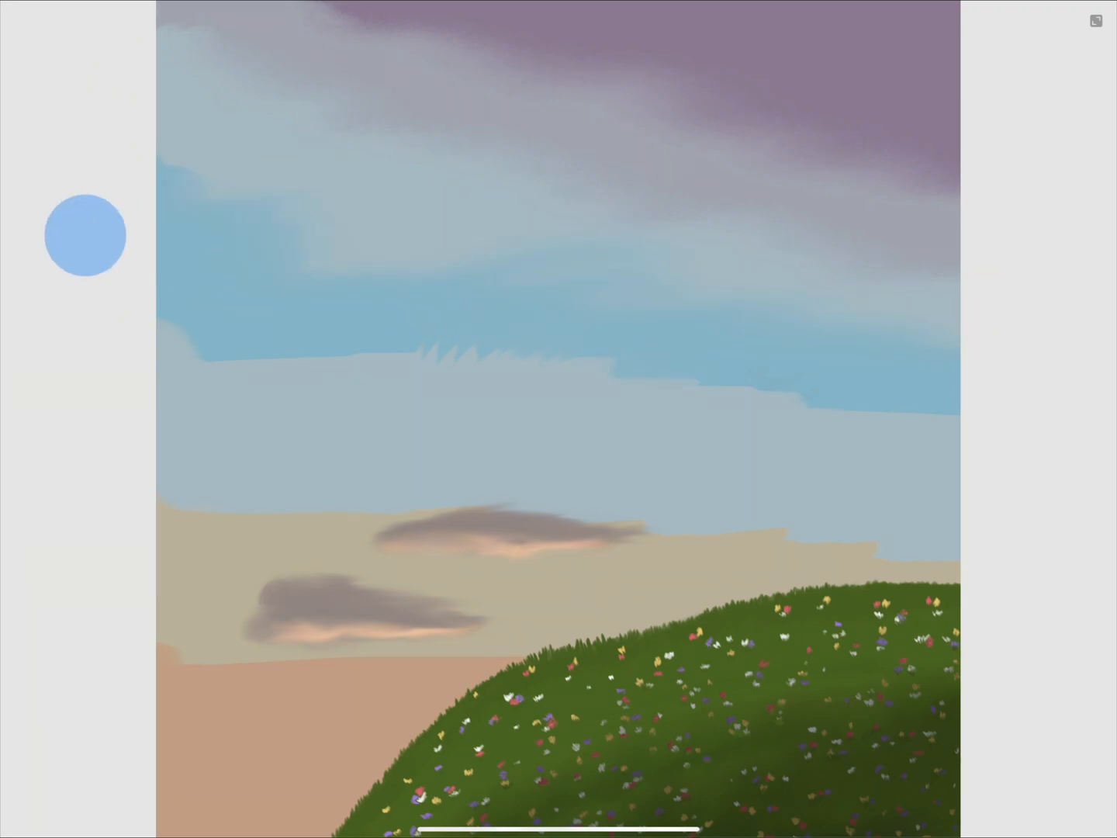
left_click_drag(85, 235, 436, 369)
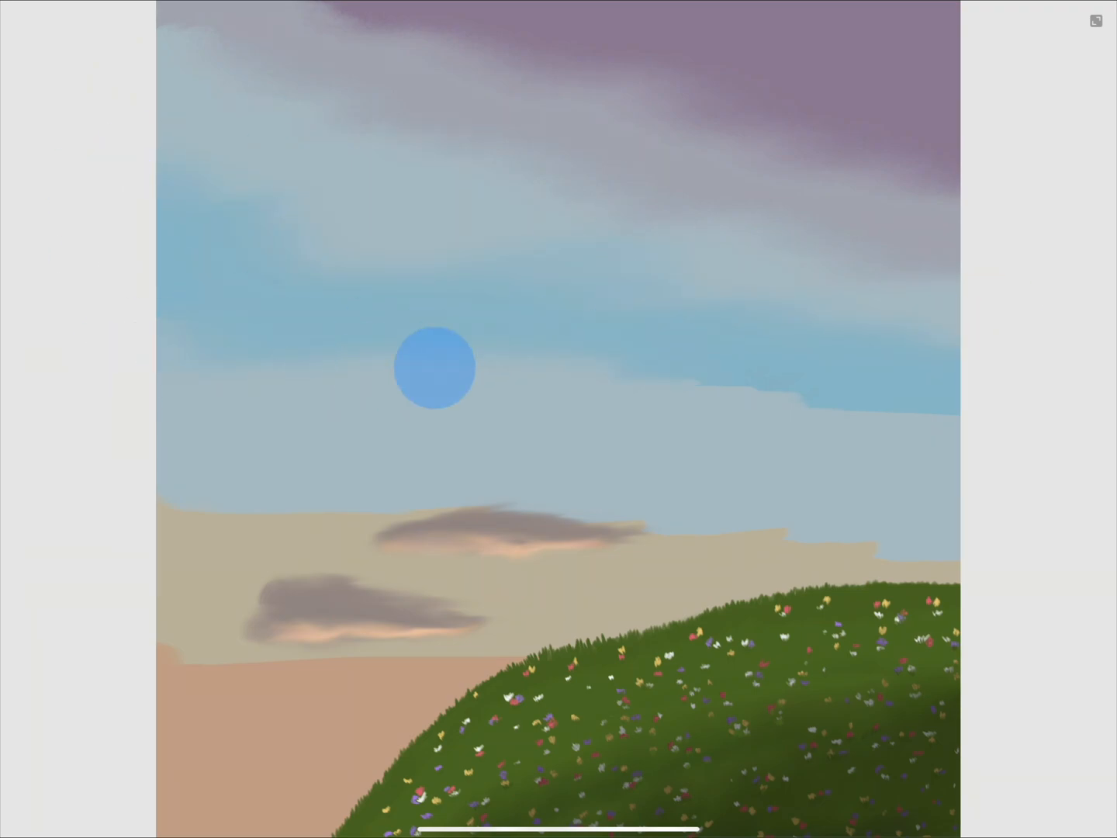
left_click_drag(435, 369, 731, 524)
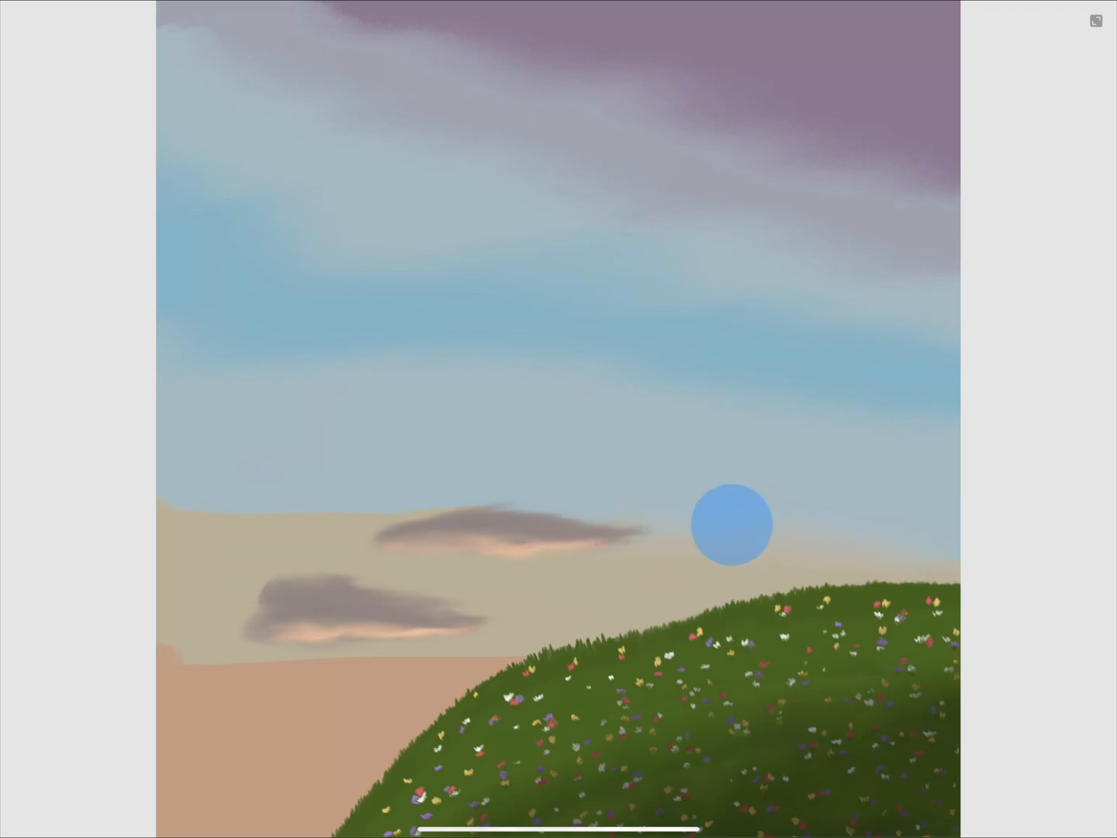
left_click_drag(731, 524, 341, 660)
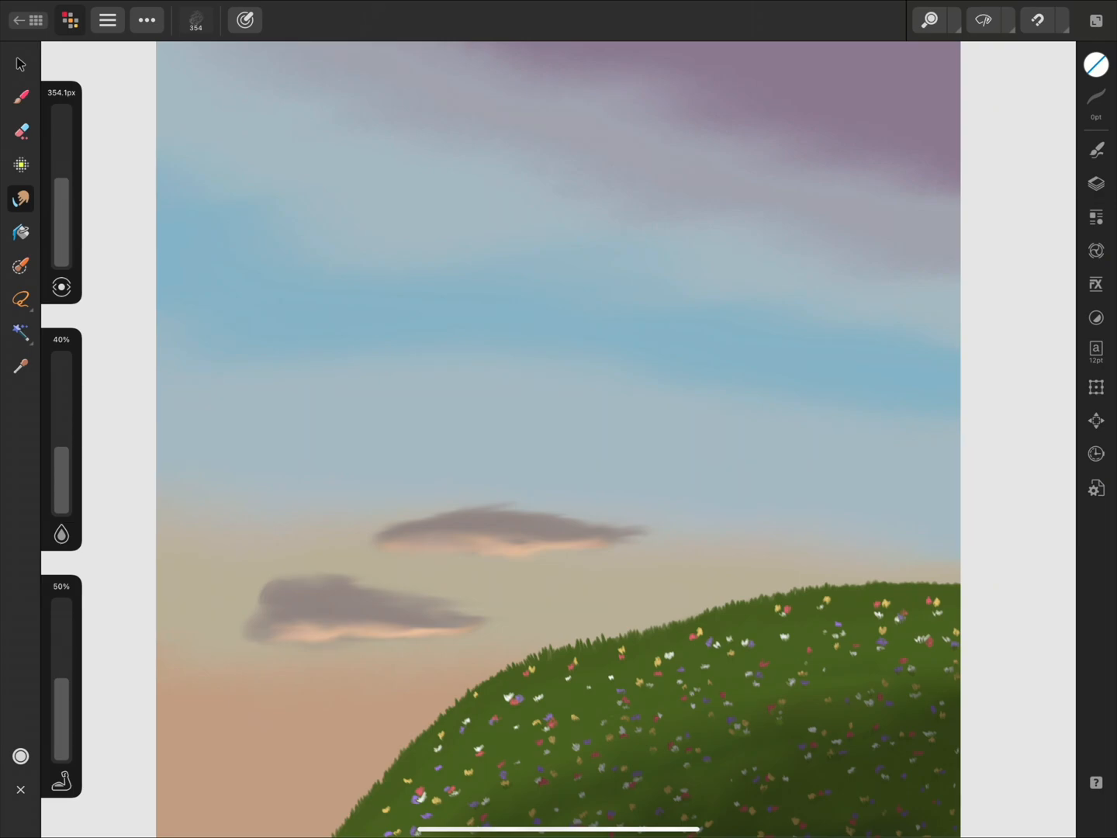
Step: Paint a warm yellow glow at the lower-left horizon and show the layer stack
left_click(71, 20)
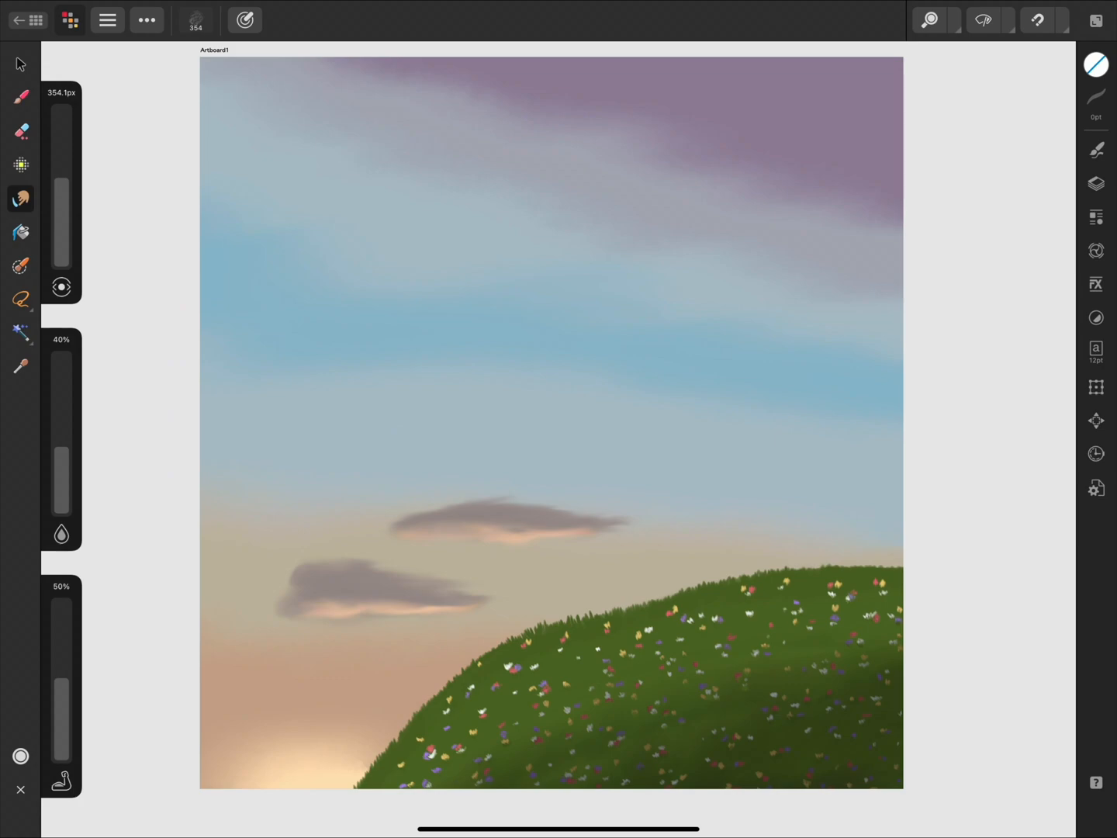
left_click(1096, 184)
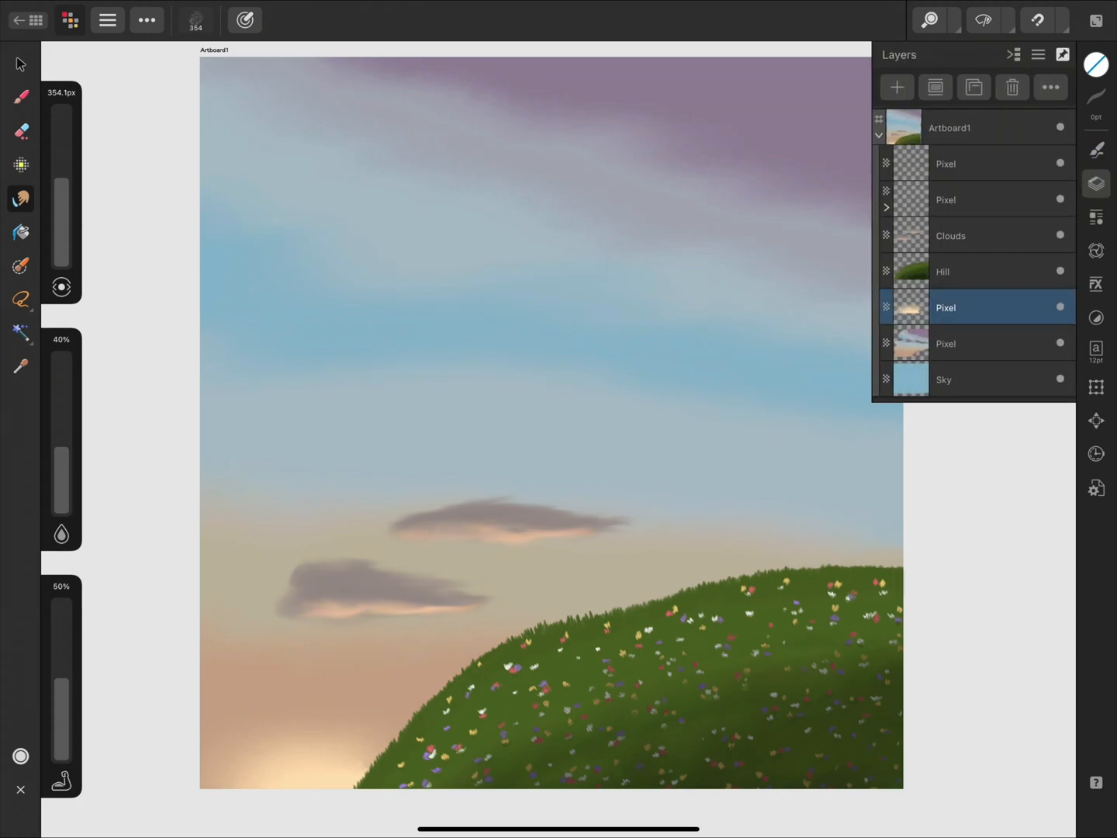